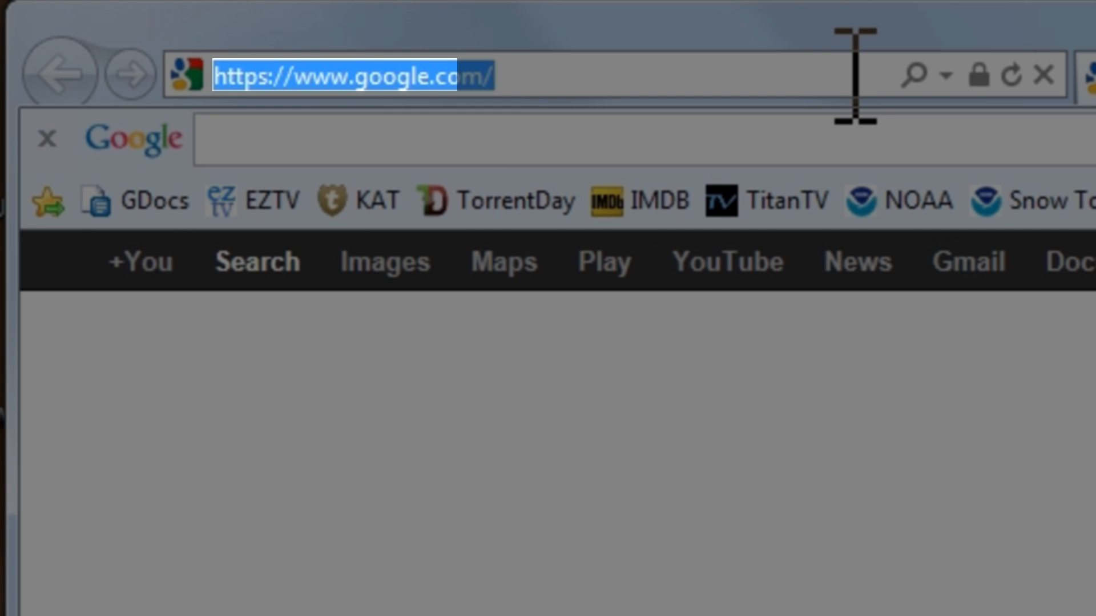
- Navigate Internet Explorer to piriform.com/recuva/ to reach the Recuva product page
text(piriform.com/)
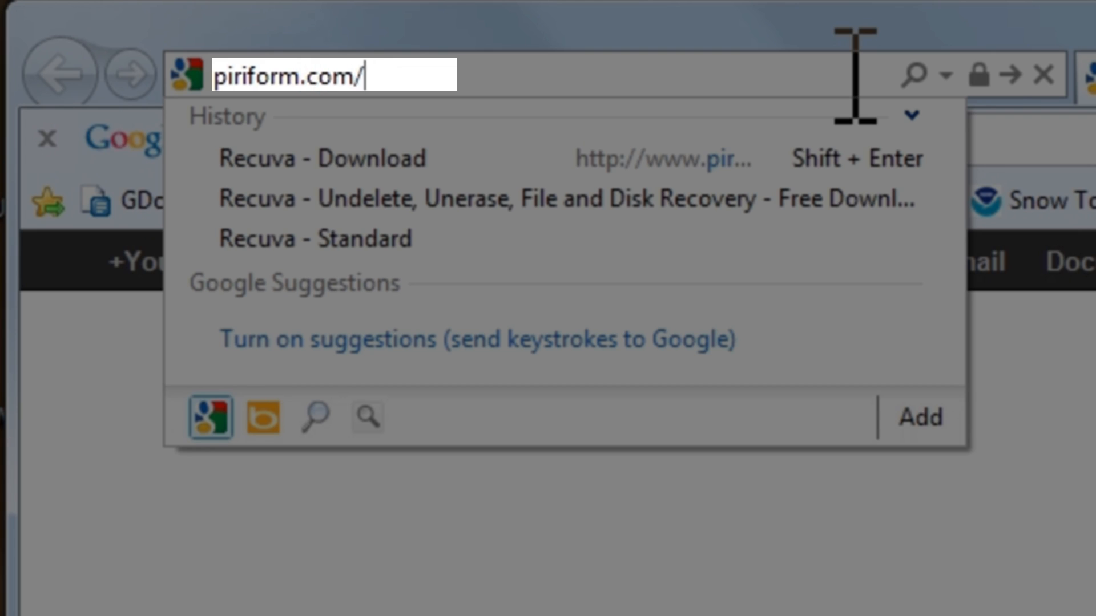
text(recuva/)
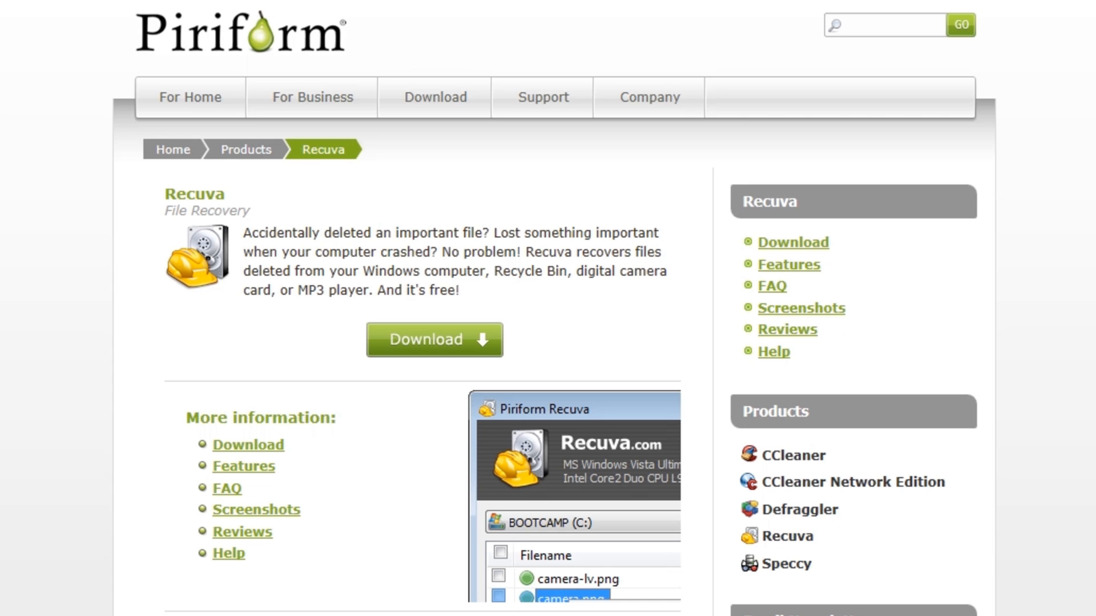
- Go to the Recuva Download page listing Free, Home and Business Edition options
click(433, 340)
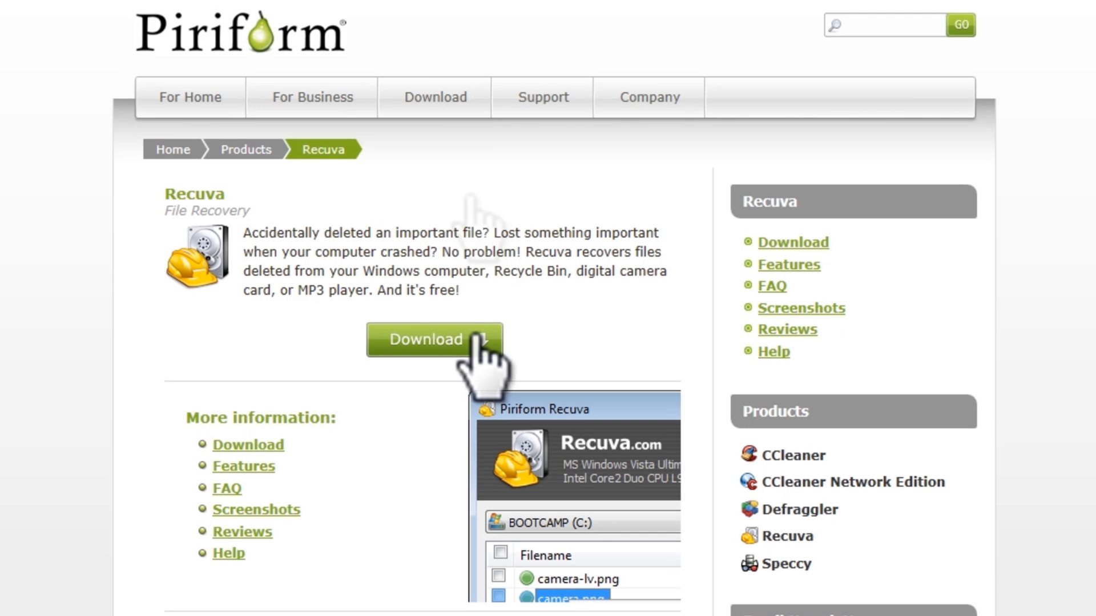
click(431, 340)
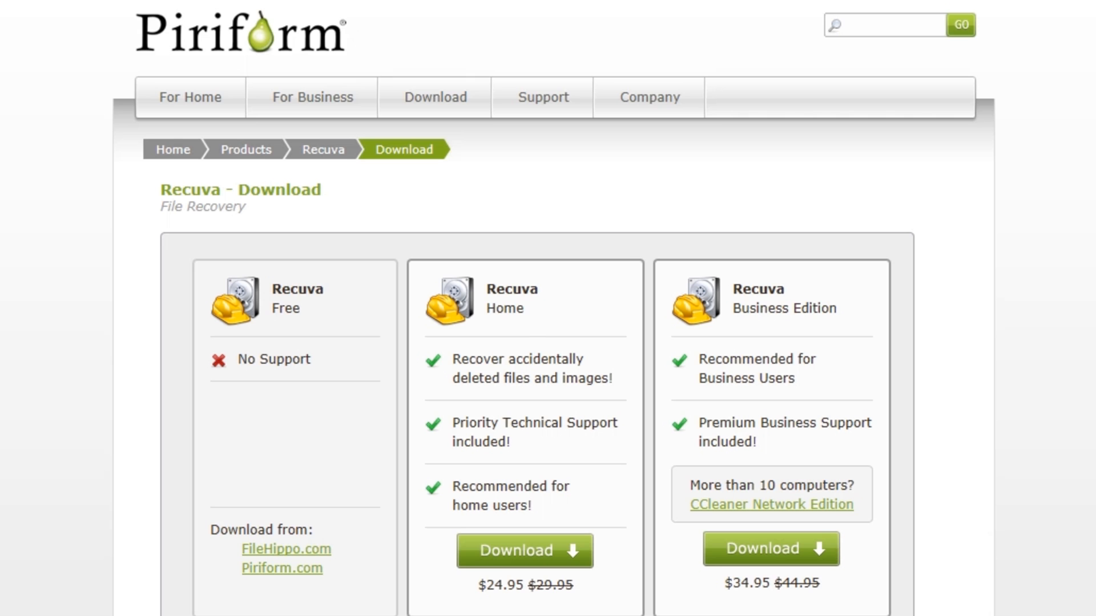
scroll(down, 3)
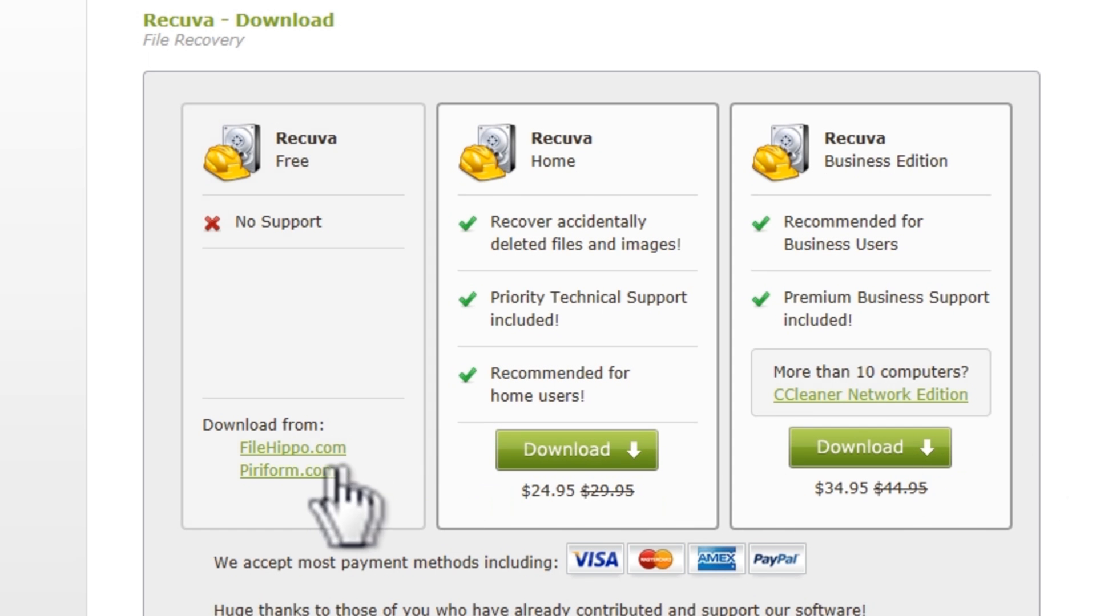
- Download the free Recuva installer from Piriform.com and run rcsetup142.exe
click(282, 470)
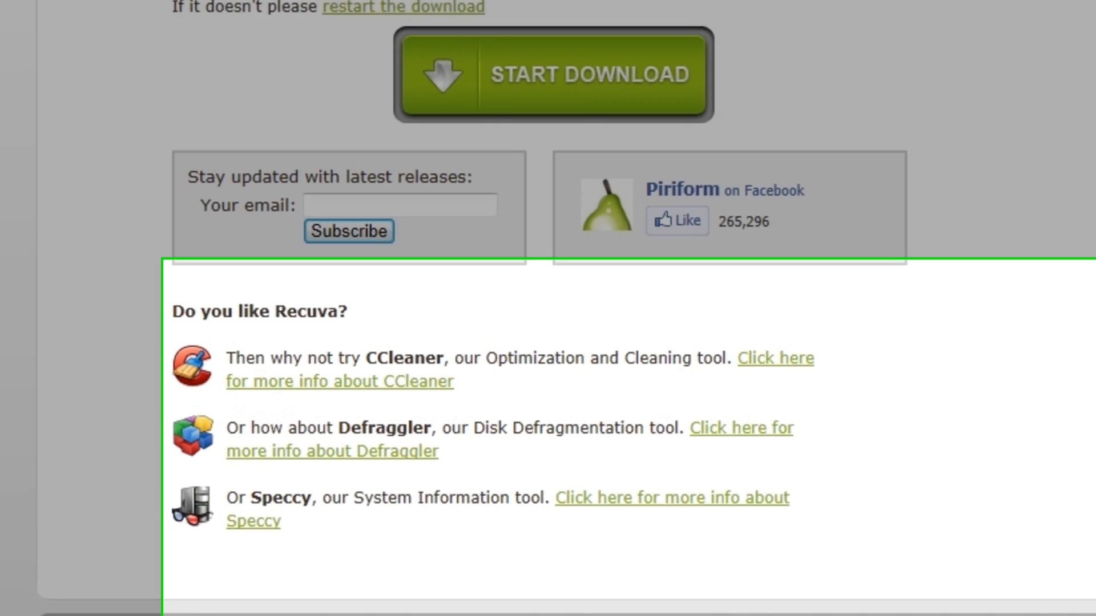
click(552, 74)
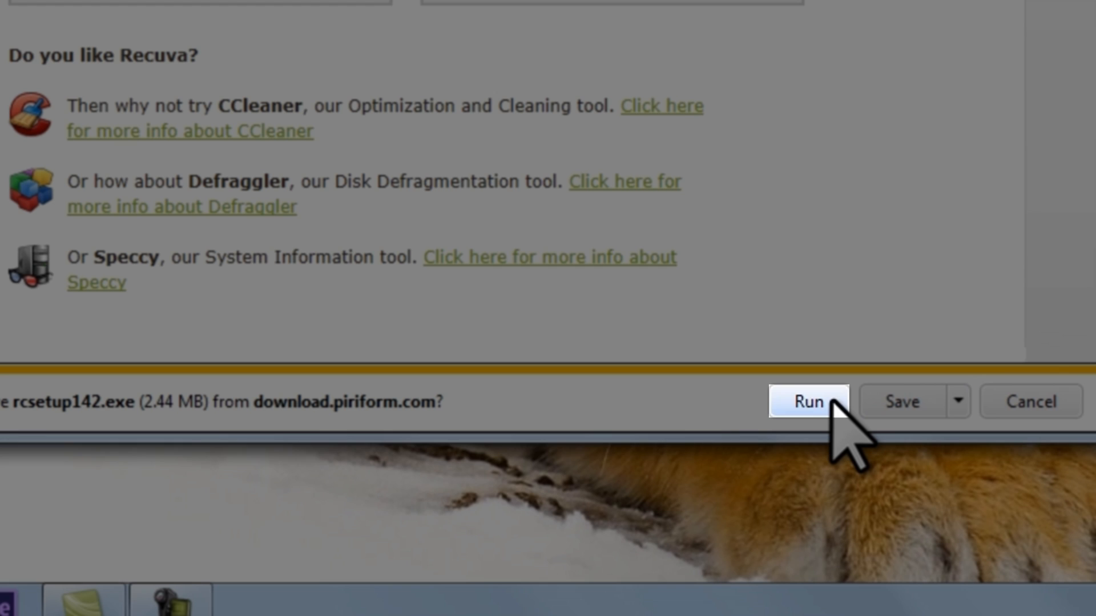
click(807, 400)
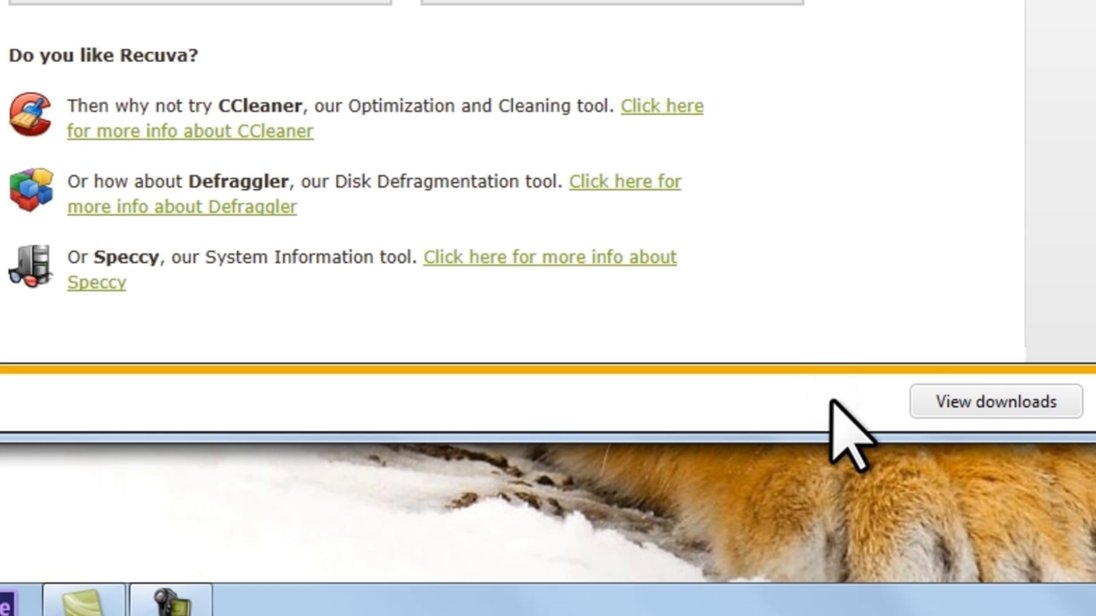
mouse_move(965, 559)
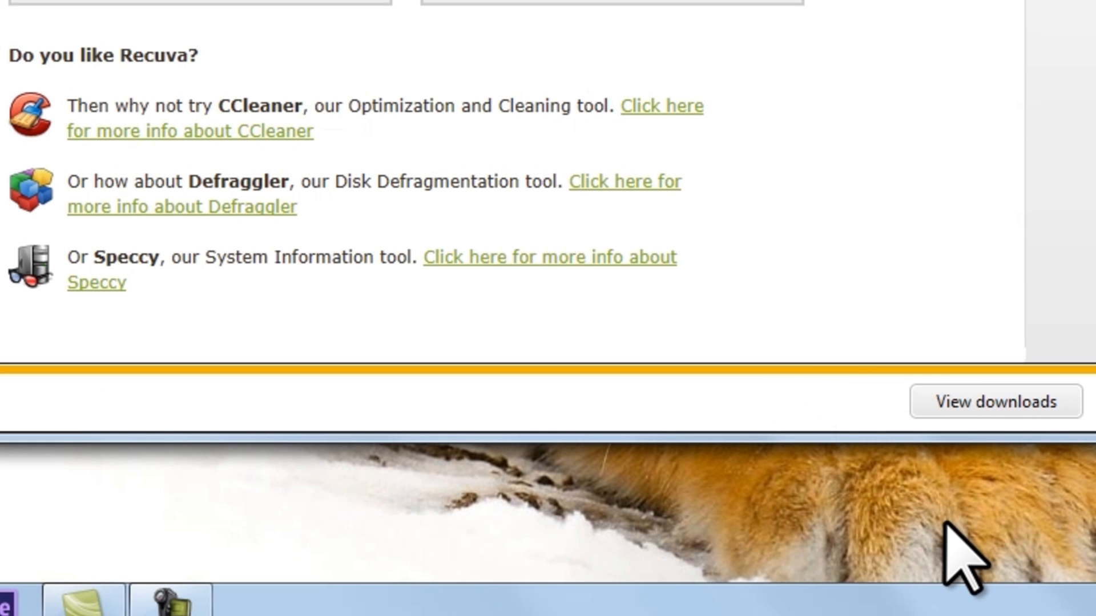
scroll(up, 3)
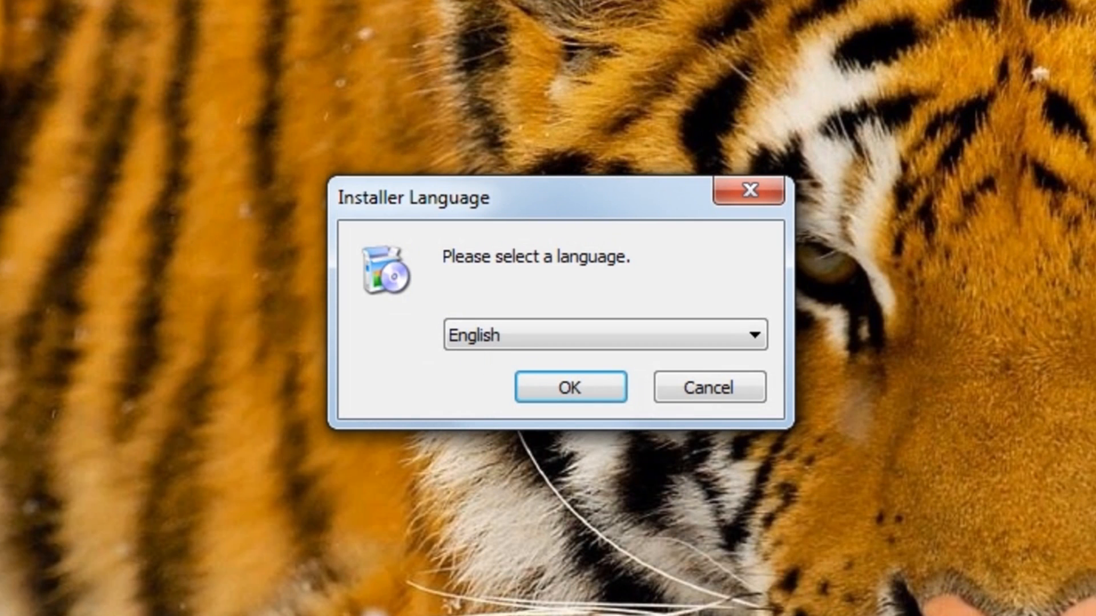
- Install Recuva v1.42 in English, accepting the license, keeping all shortcut options, without viewing release notes
click(570, 387)
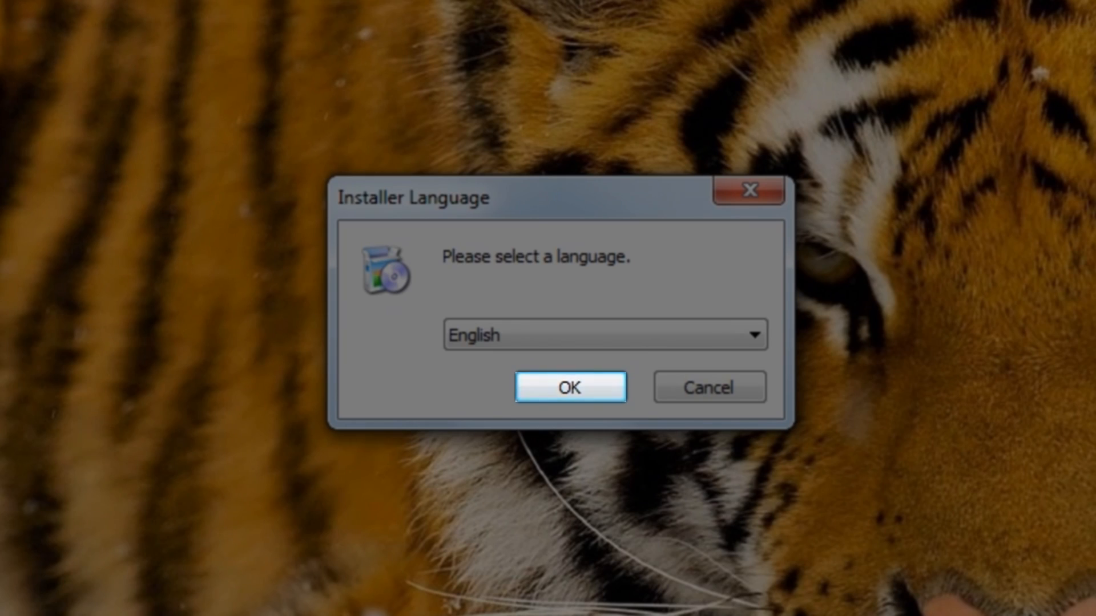
click(569, 387)
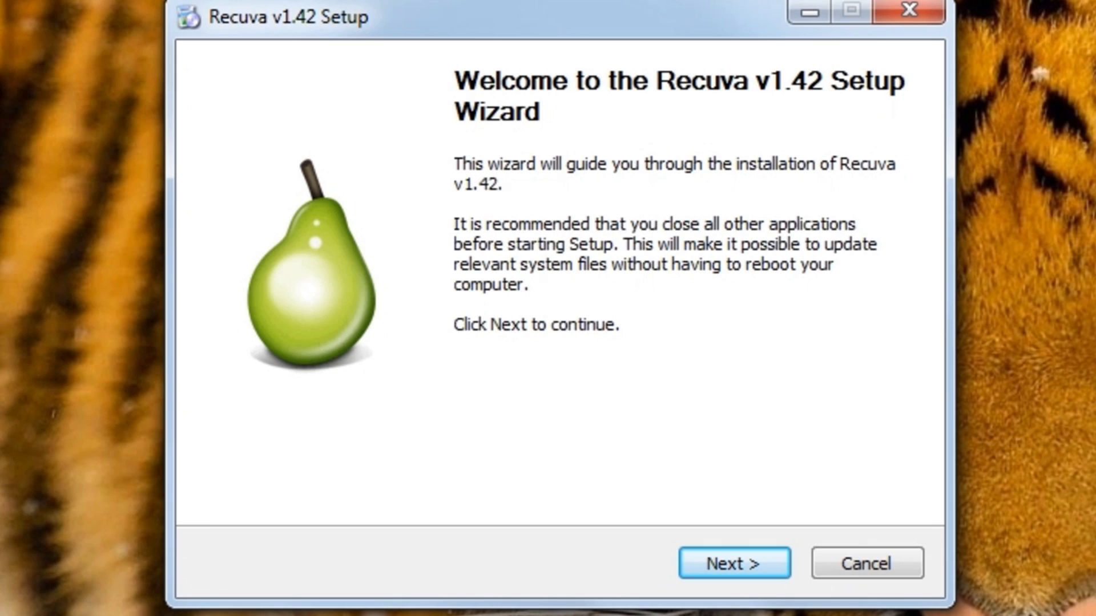
click(733, 562)
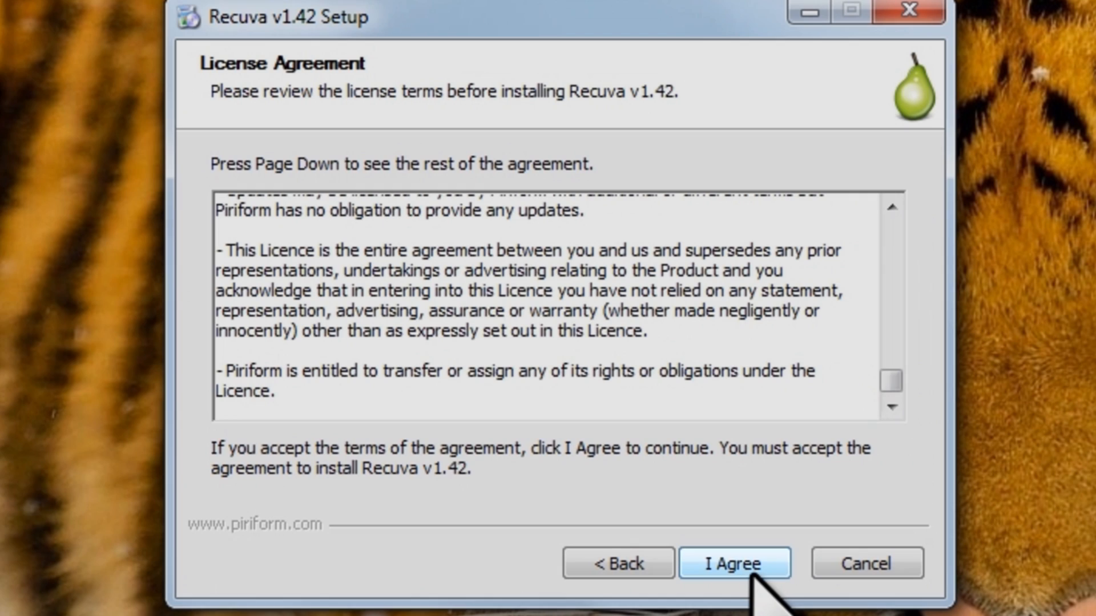
click(733, 562)
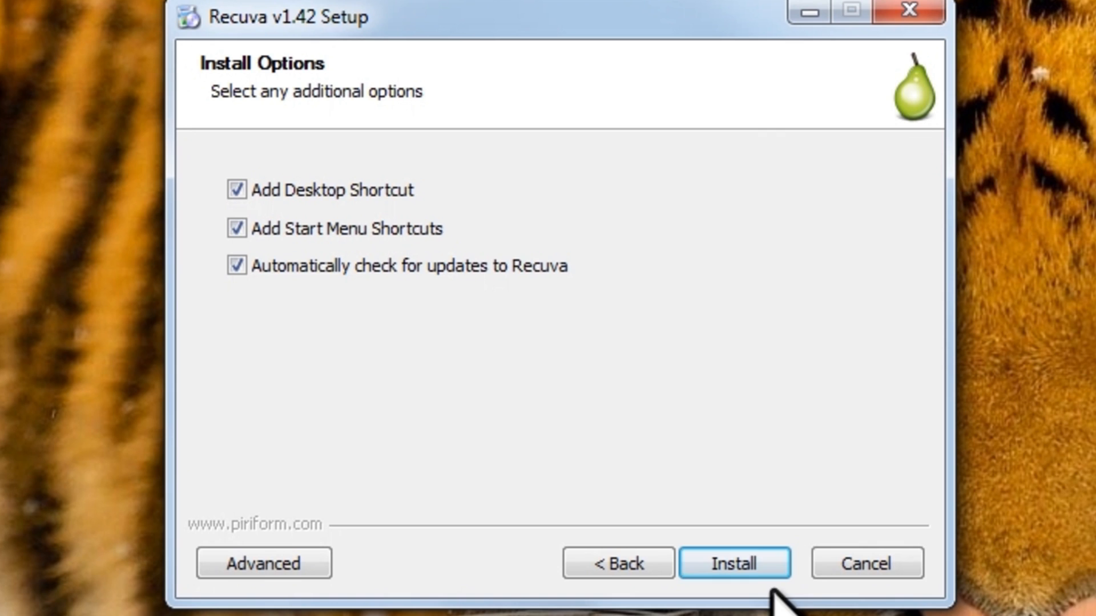
click(734, 563)
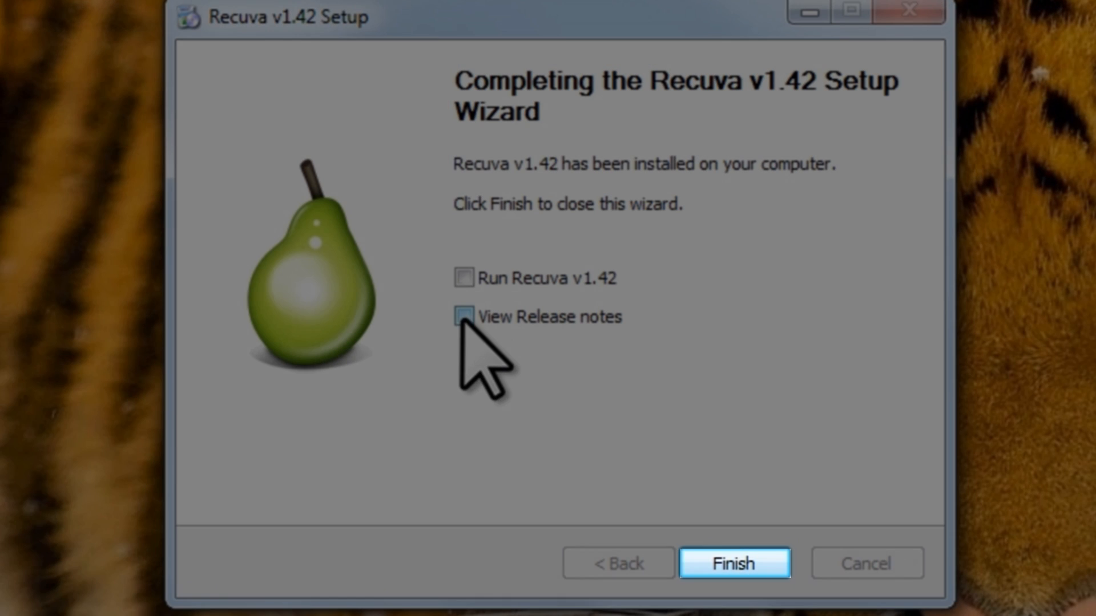
click(733, 563)
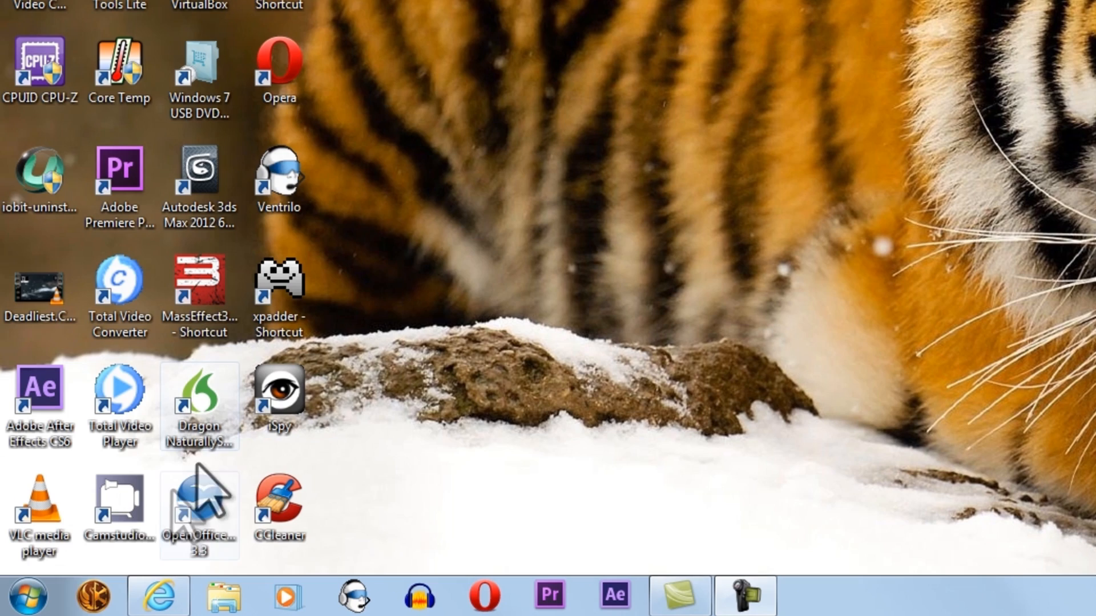
- Open Removable Disk (E:) in Windows Explorer, showing the two test text documents
click(28, 596)
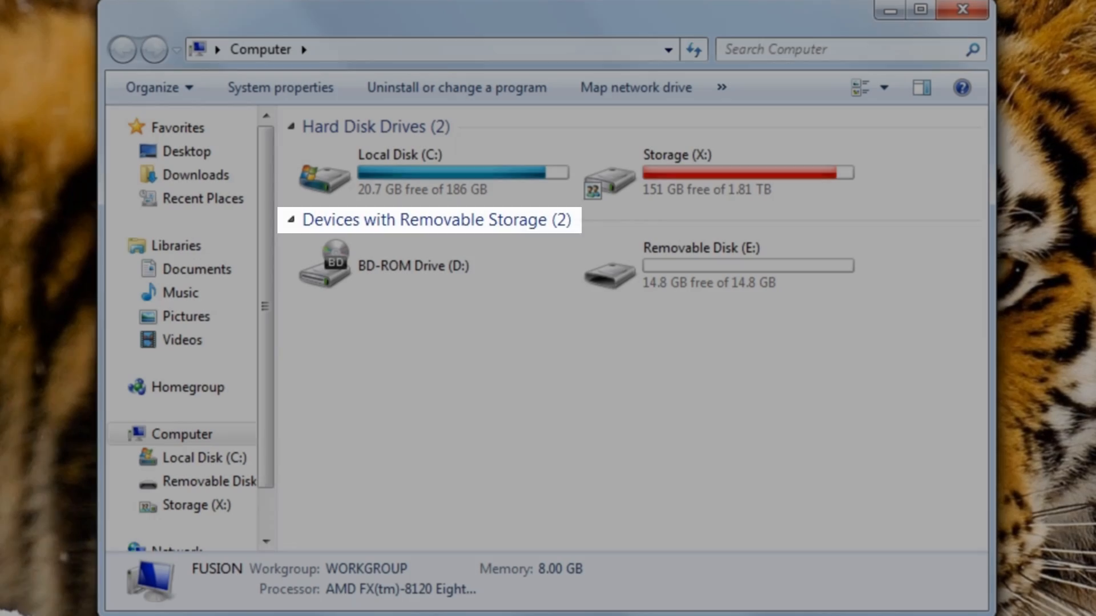
click(713, 263)
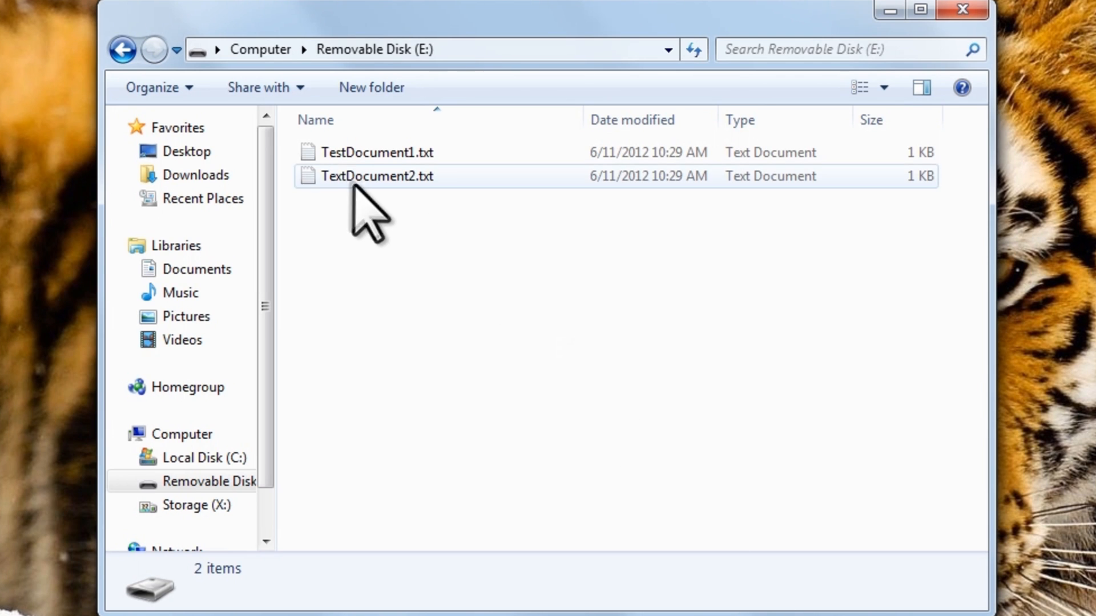
- View TextDocument2.txt, then permanently delete both test documents from drive E:
double_click(376, 151)
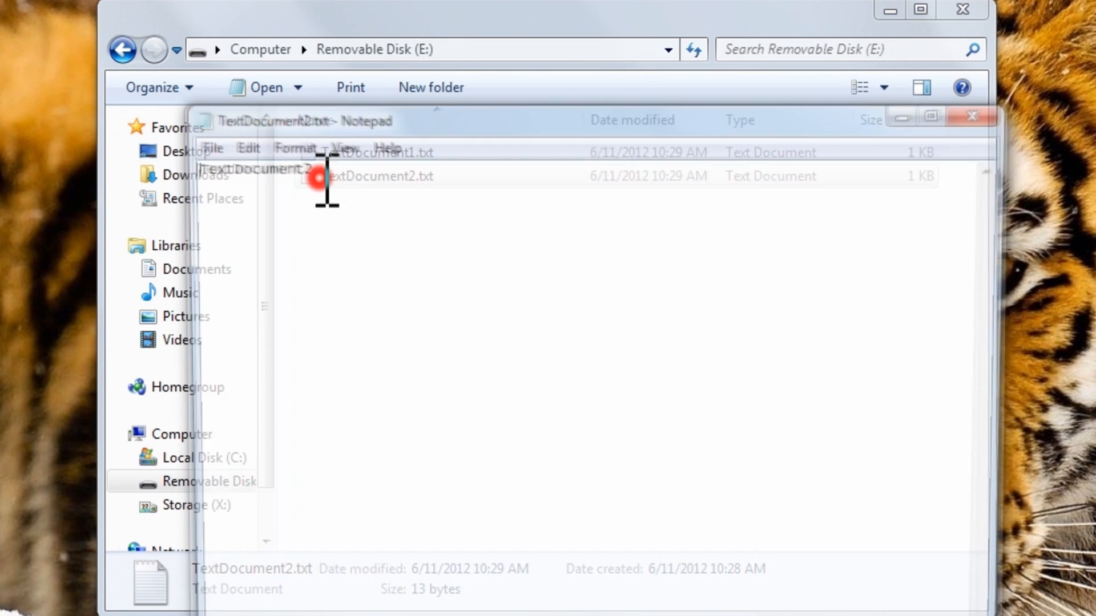
click(970, 117)
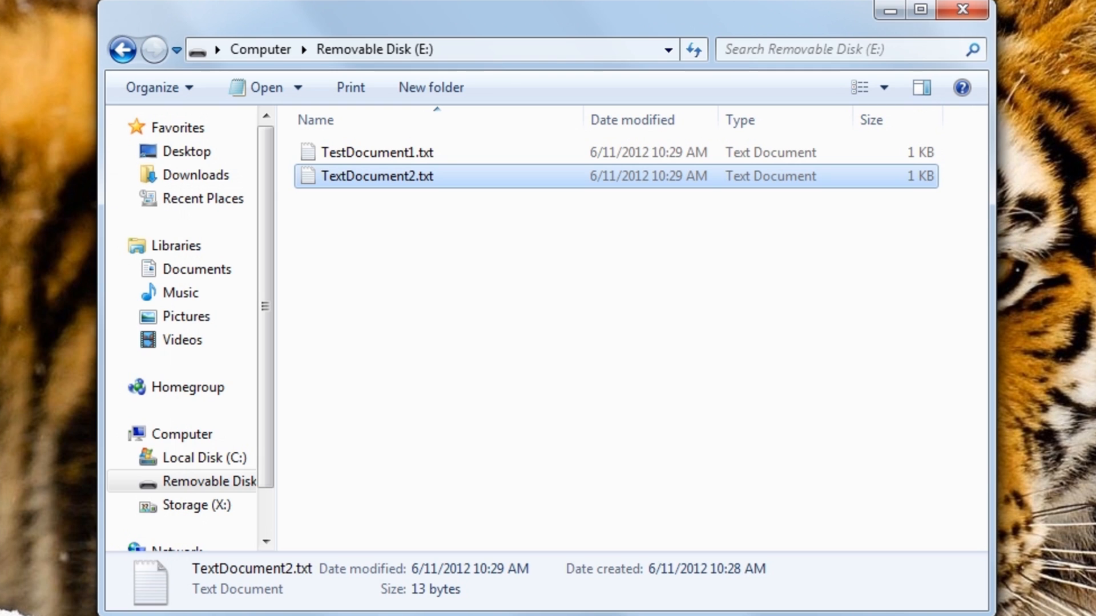
mouse_move(527, 262)
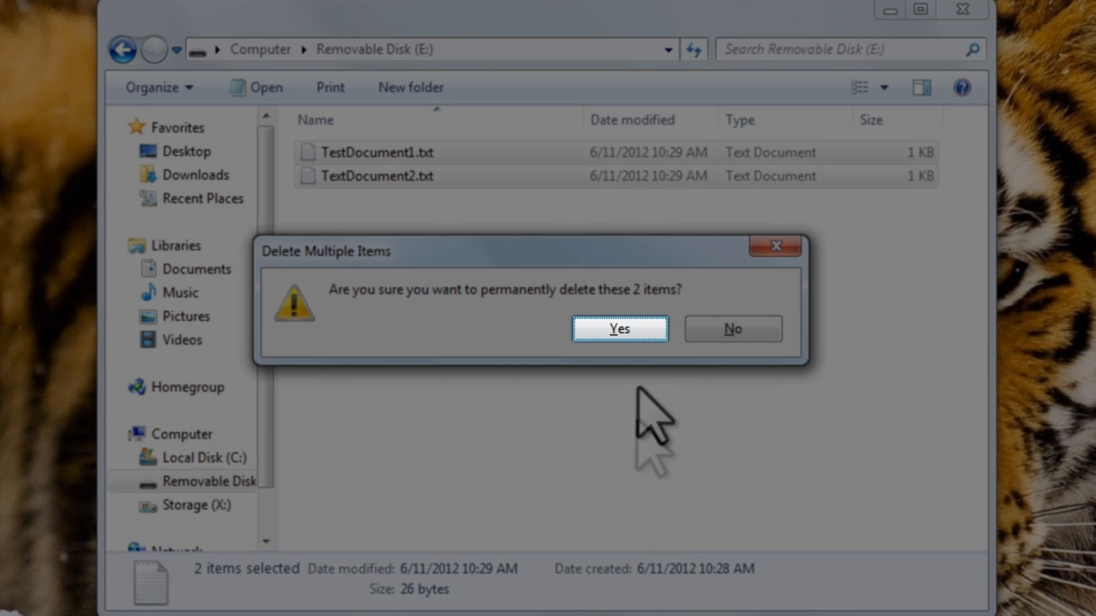
click(617, 329)
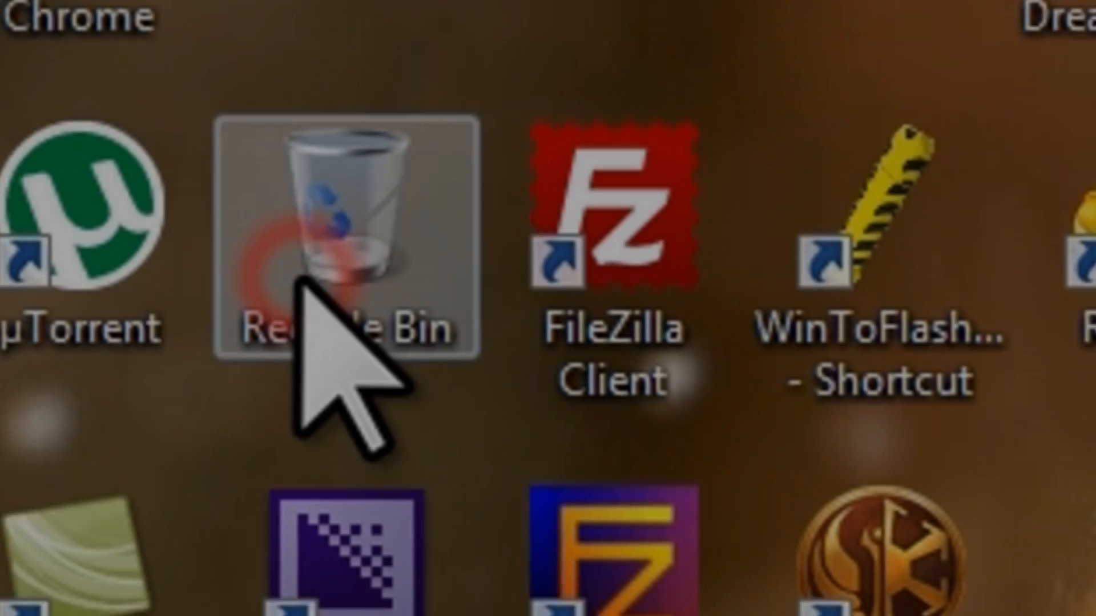
- Check the Recycle Bin for the deleted files, then start launching Recuva
double_click(336, 252)
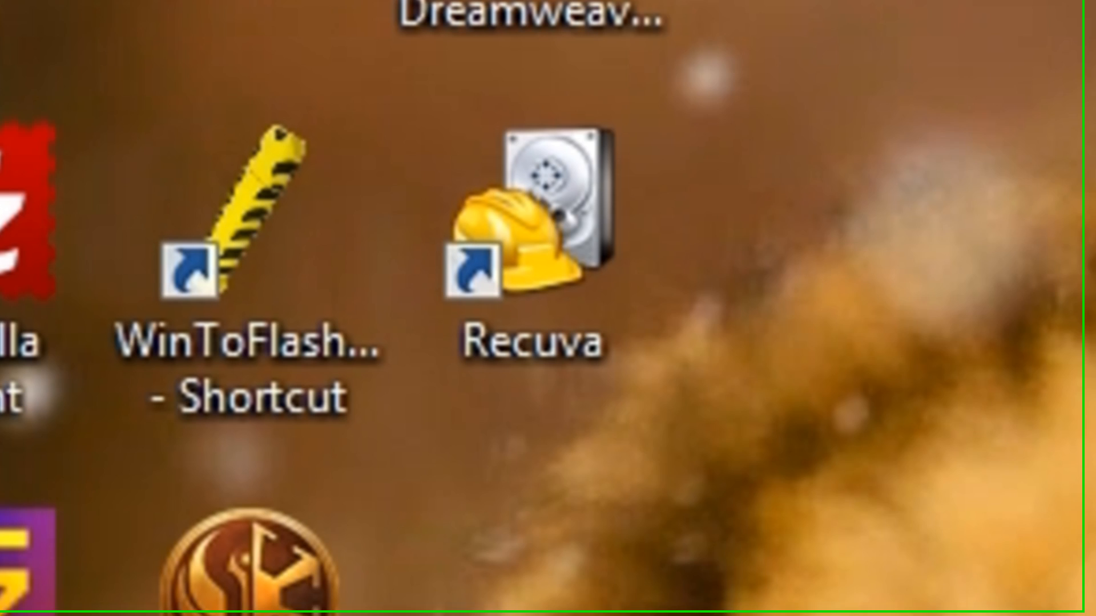
click(541, 231)
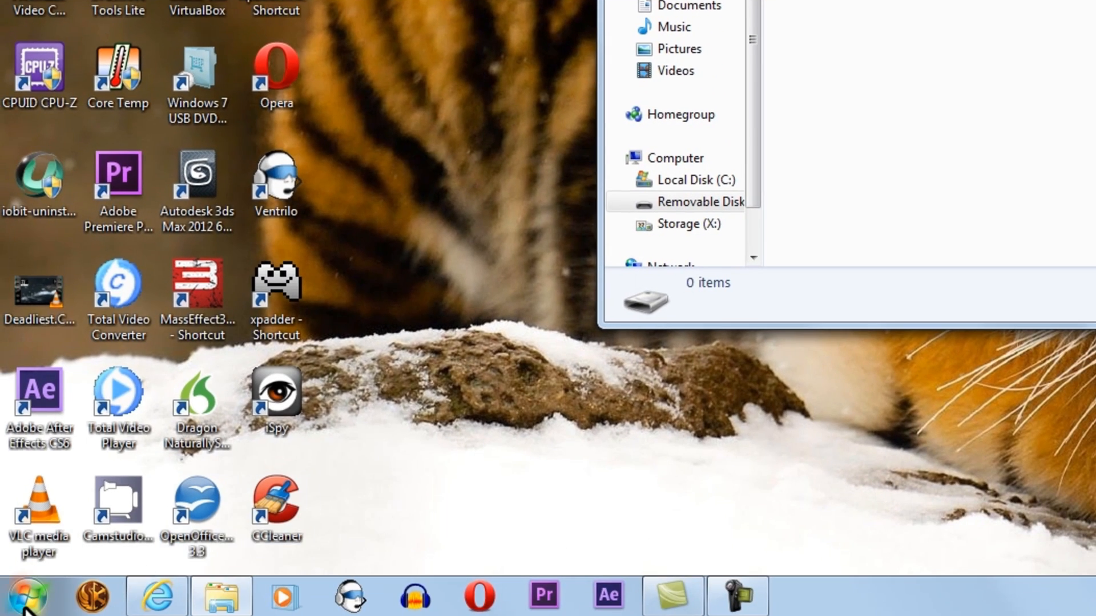
click(27, 597)
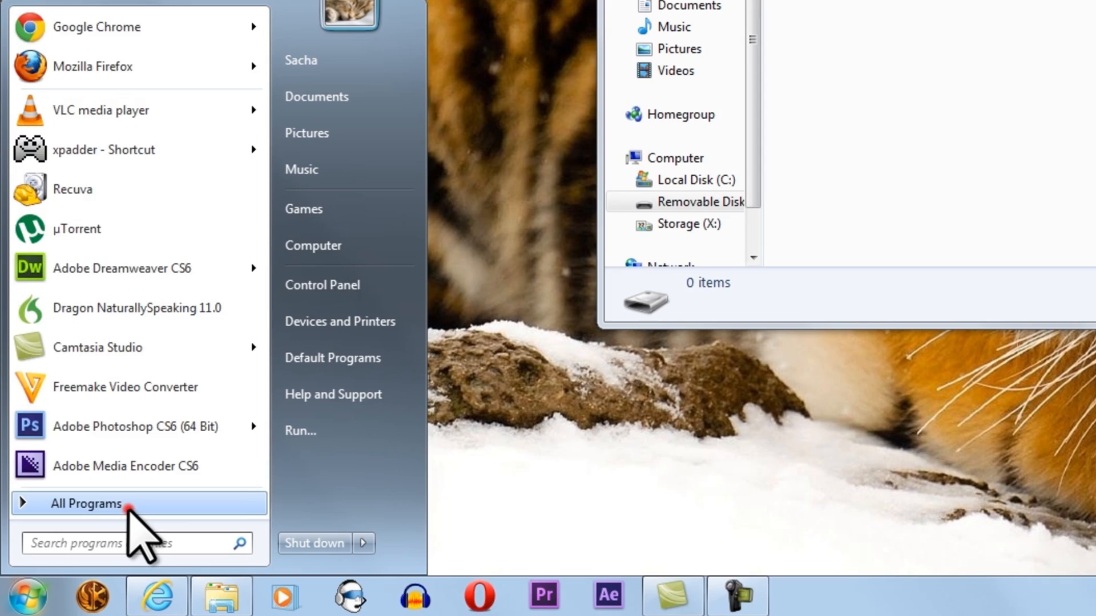
- Launch Recuva from Start > All Programs and cancel its startup wizard for the full view
click(85, 503)
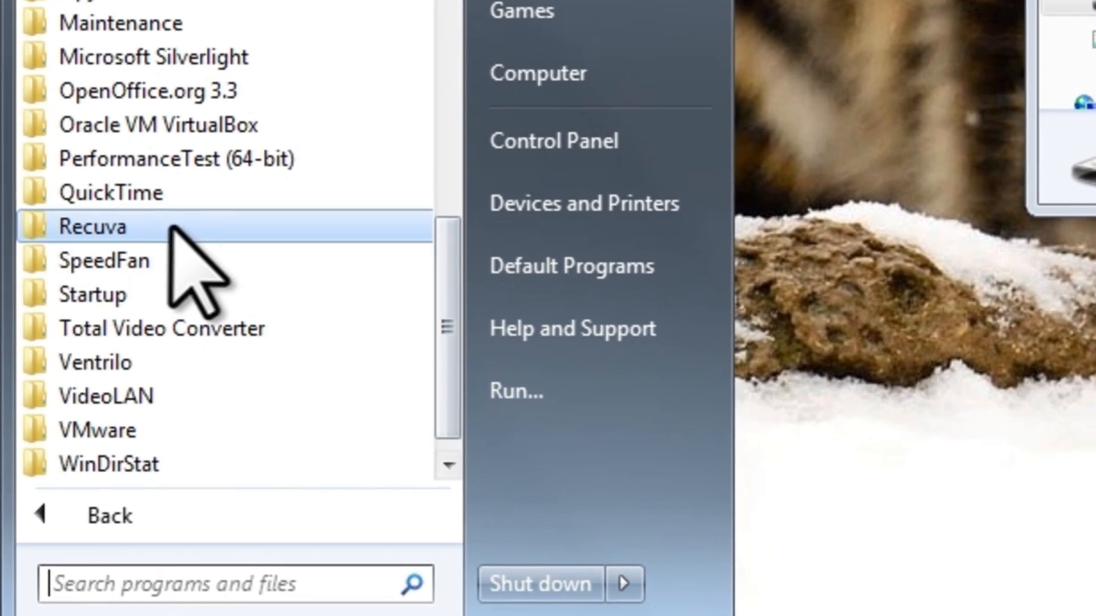
click(94, 226)
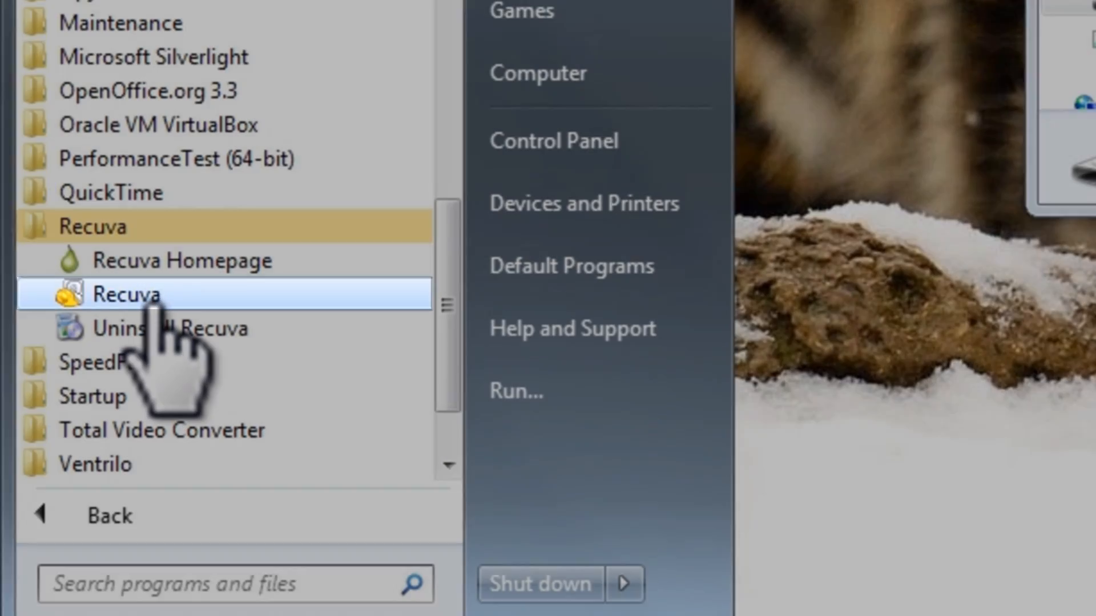
click(129, 294)
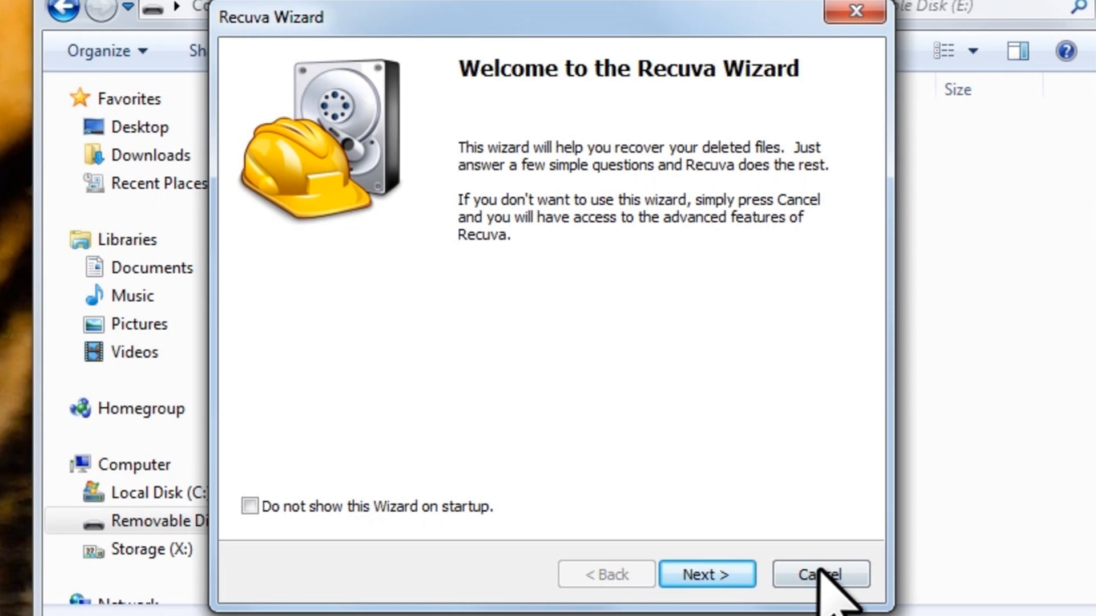
click(817, 574)
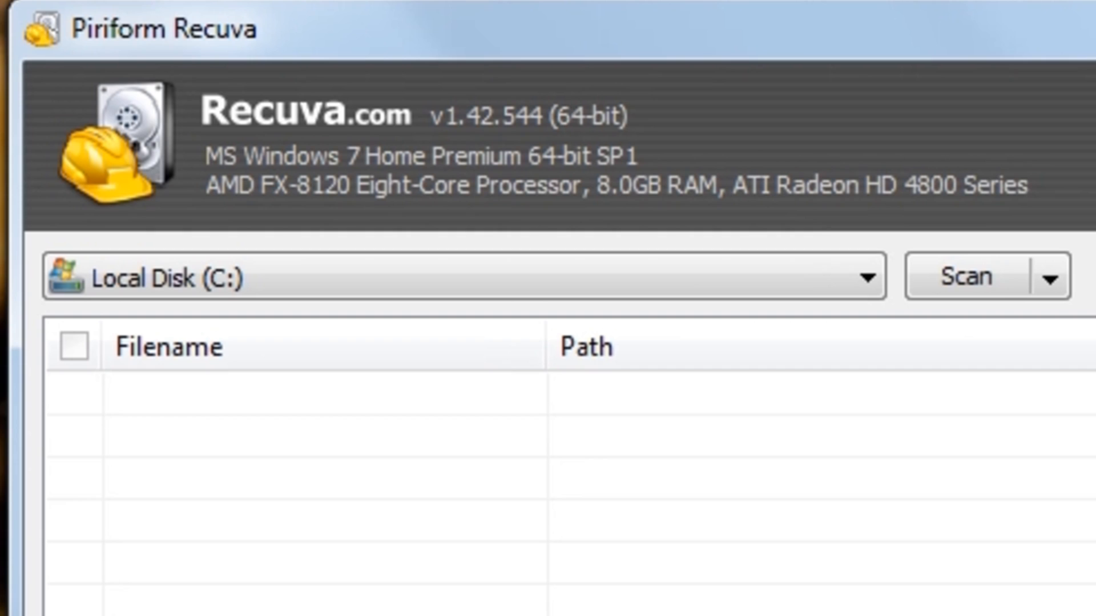
- Maximize Recuva and show the drive list with C:, E:, X: and All drives
double_click(277, 185)
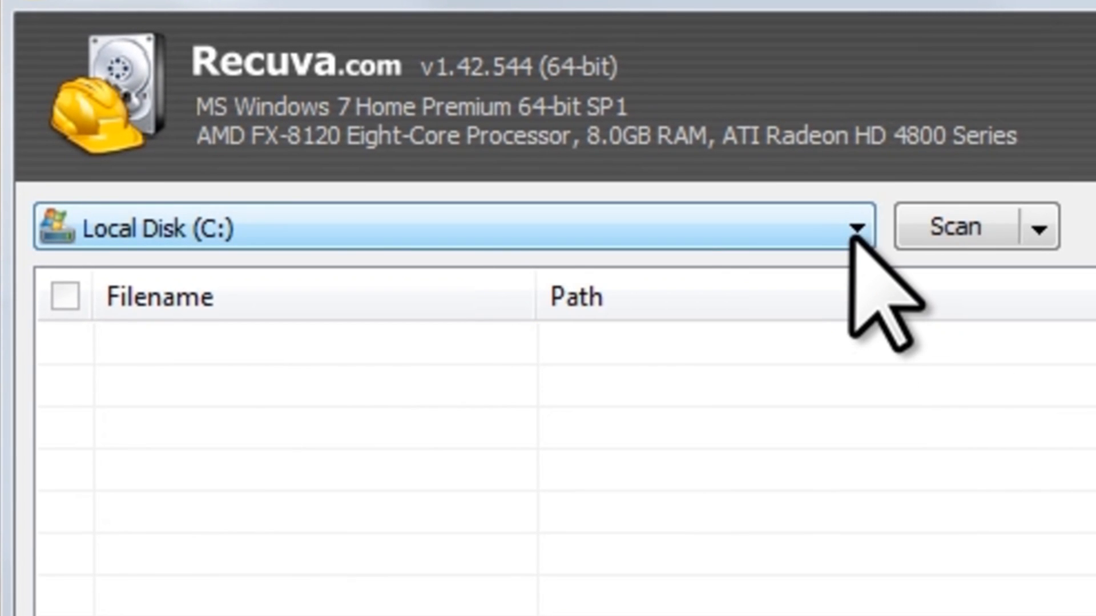
click(852, 226)
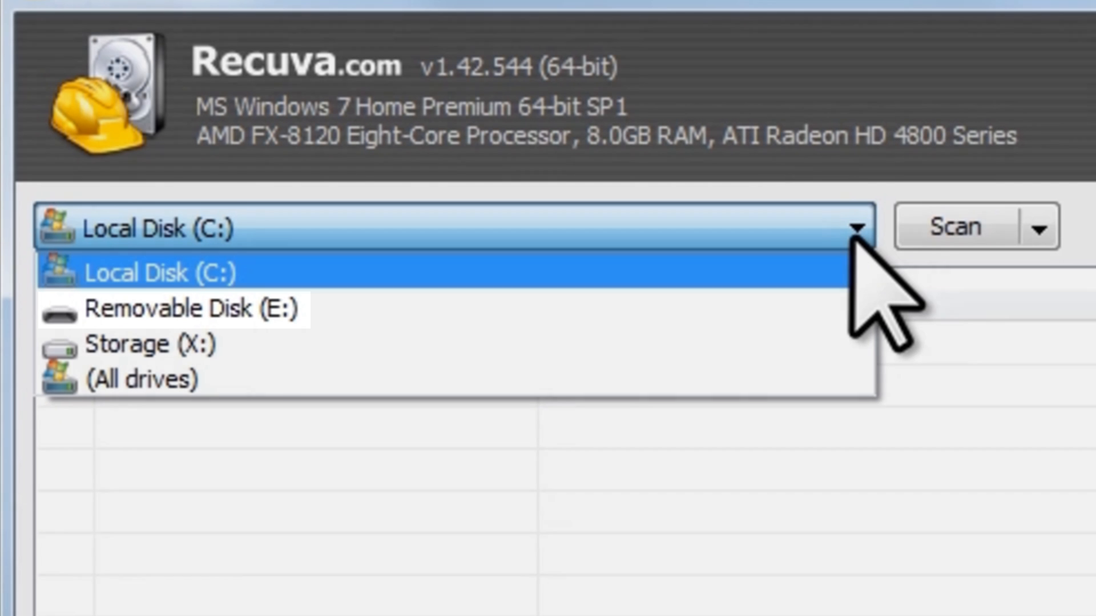
- Scan Removable Disk (E:), finding TestDocument1.txt, TextDocument2.txt and TextDocument3.txt
click(189, 309)
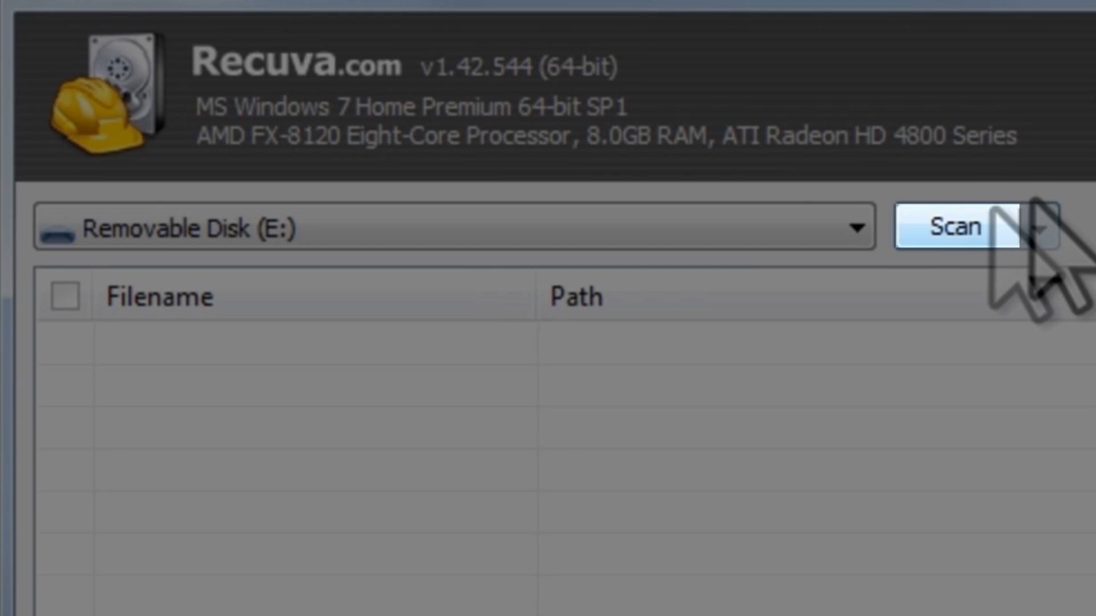
click(958, 227)
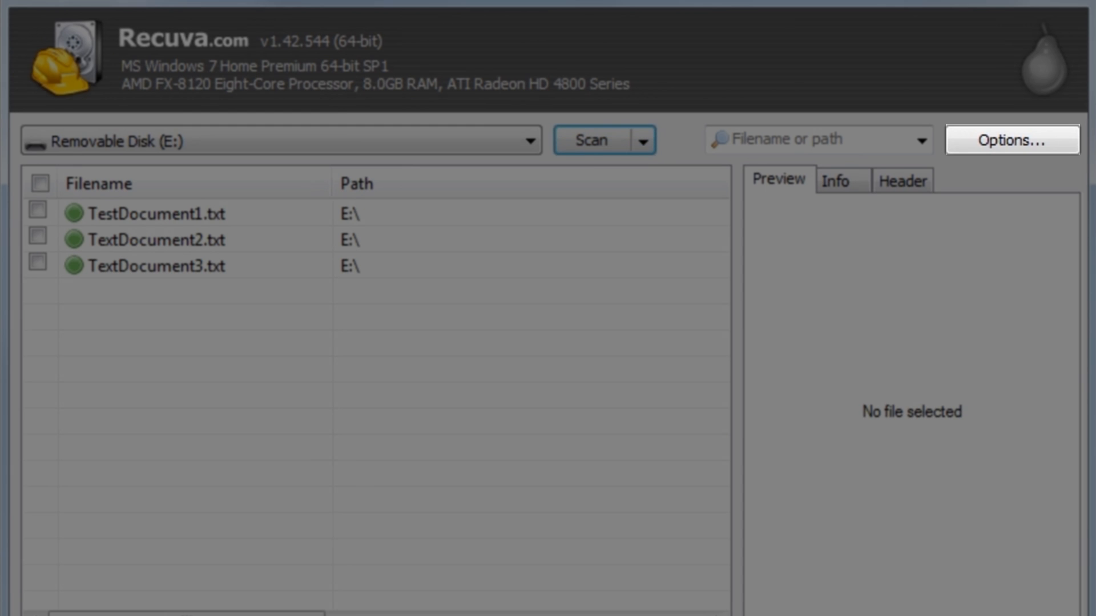
- Enable Deep Scan under the Actions settings and confirm the options
click(1012, 139)
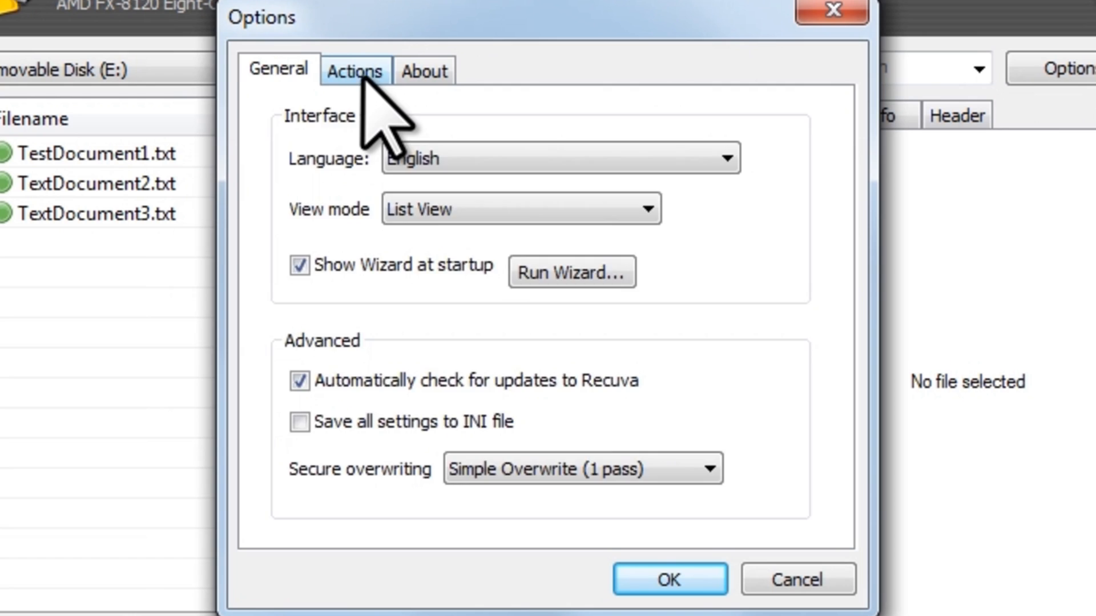
click(354, 69)
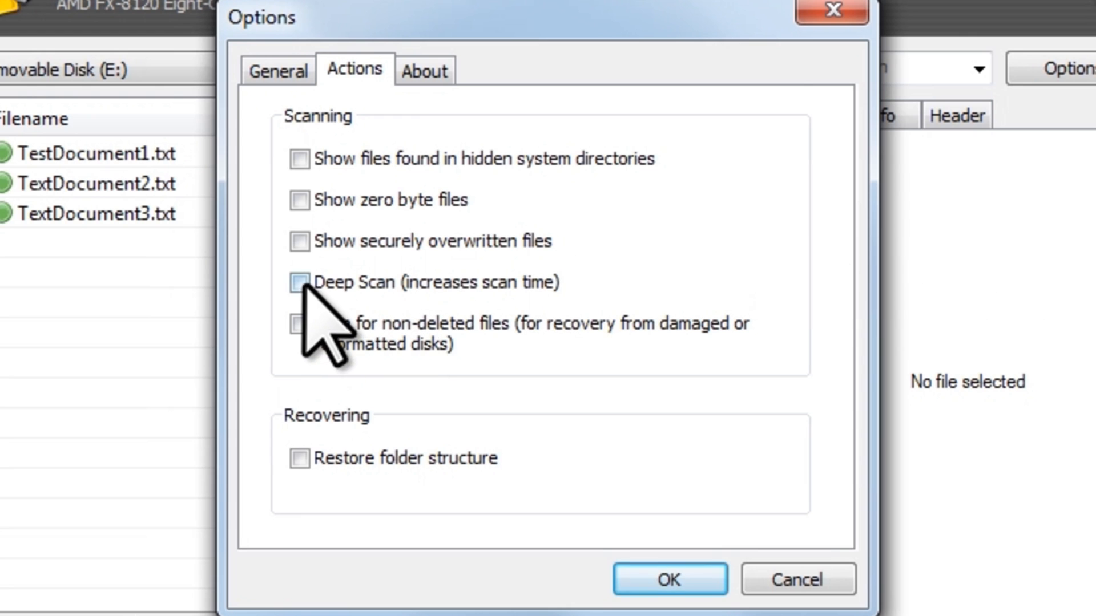
click(300, 282)
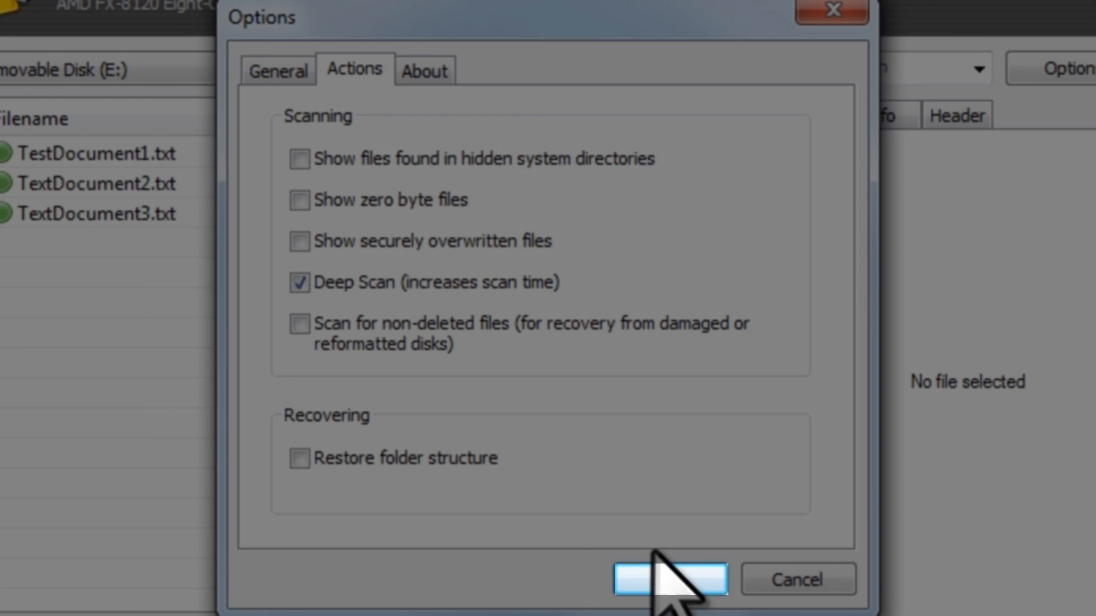
click(669, 578)
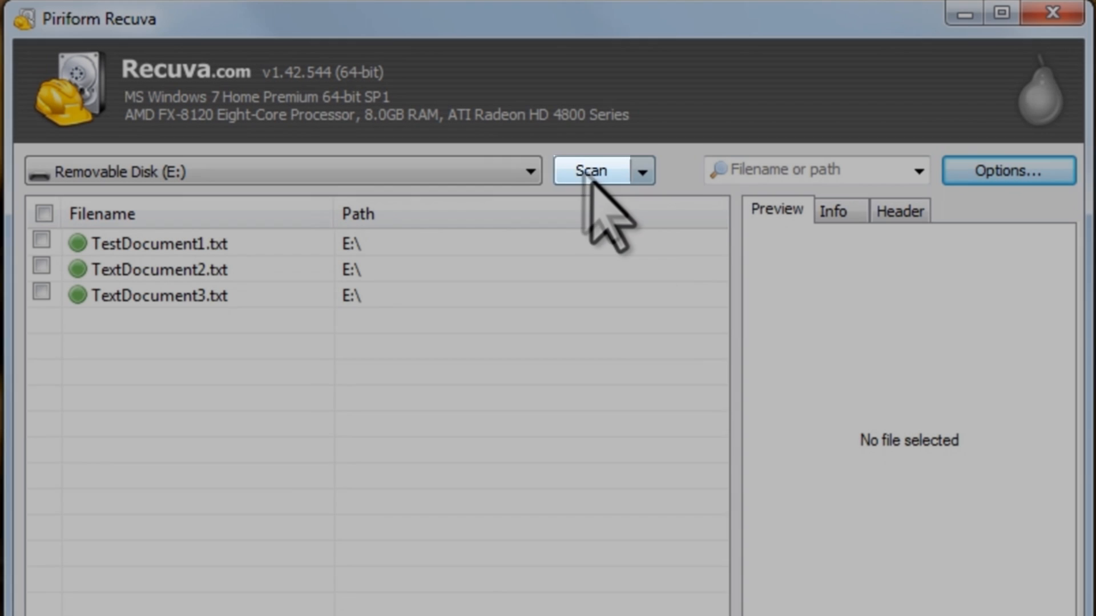
- Rescan Removable Disk (E:) with deep scanning to find the three deleted text files
click(591, 170)
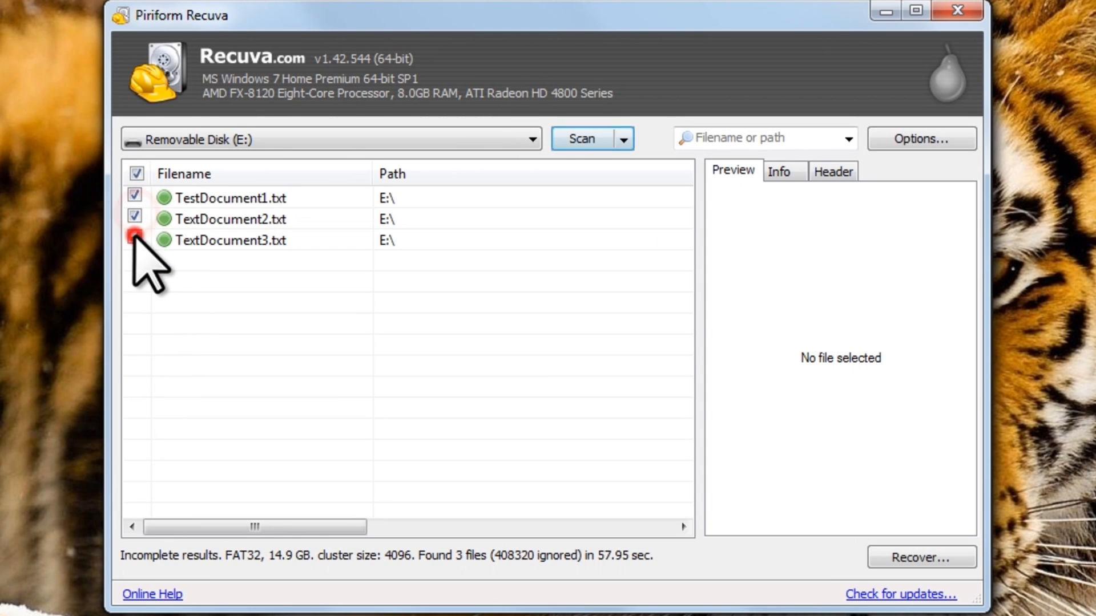
- Tick TextDocument3.txt as well and start recovering the three ticked files
click(136, 236)
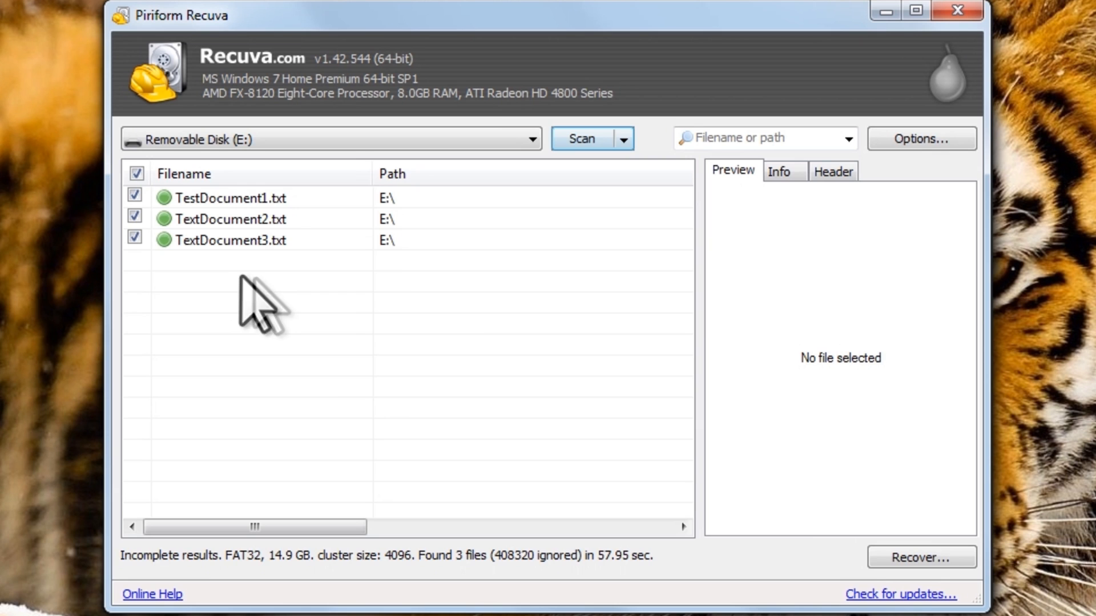
click(921, 557)
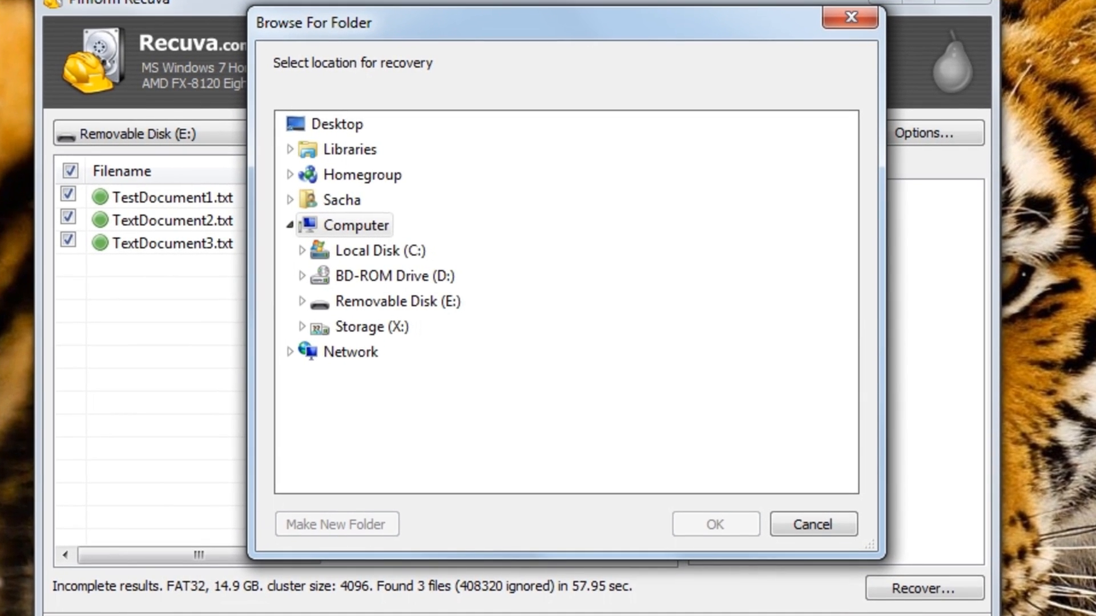
- Choose the Test folder on Storage (X:) as the destination and recover the 3 files
click(356, 225)
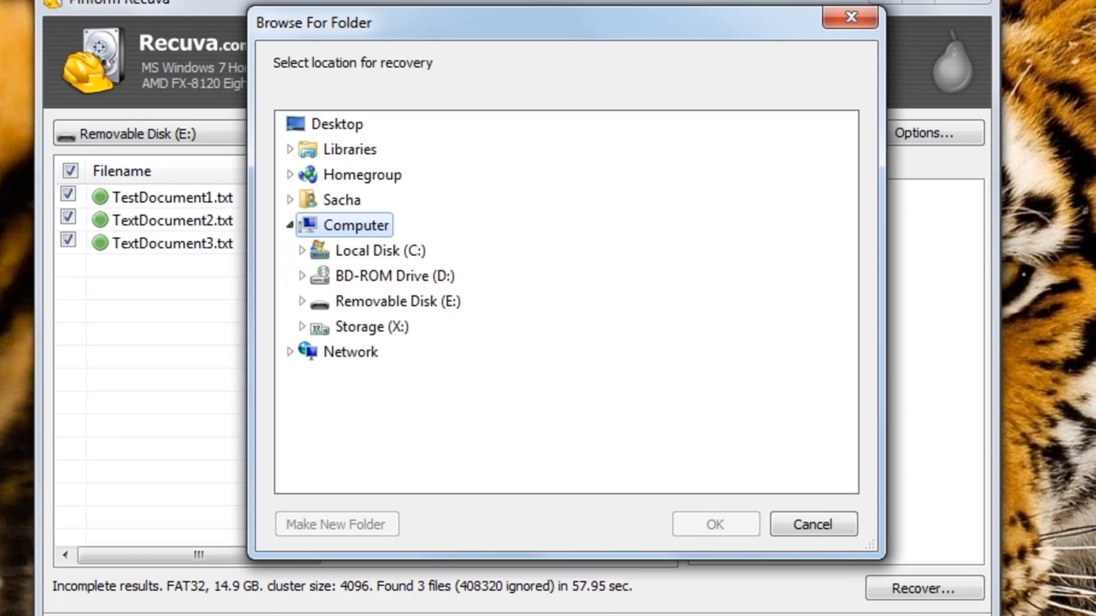
mouse_move(339, 352)
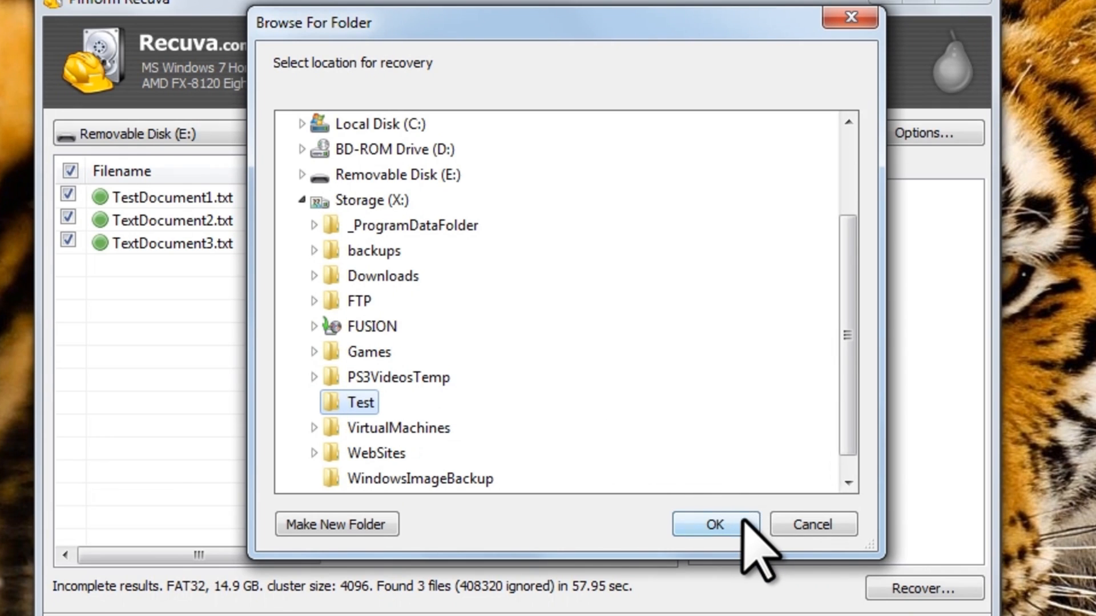
click(713, 524)
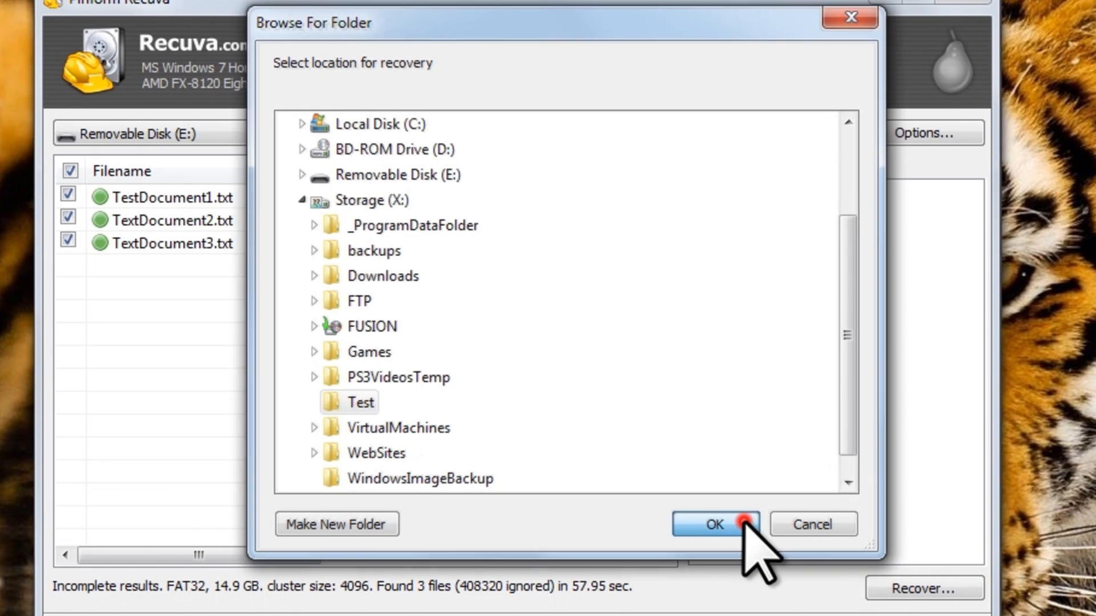
click(714, 524)
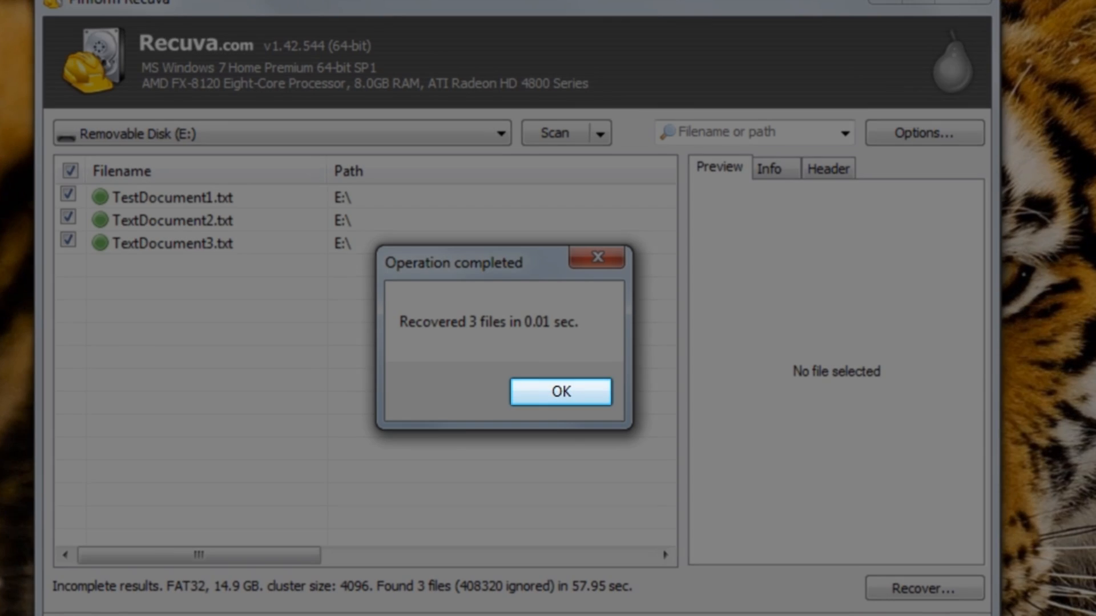
- Dismiss the Operation completed message after the recovery
click(559, 391)
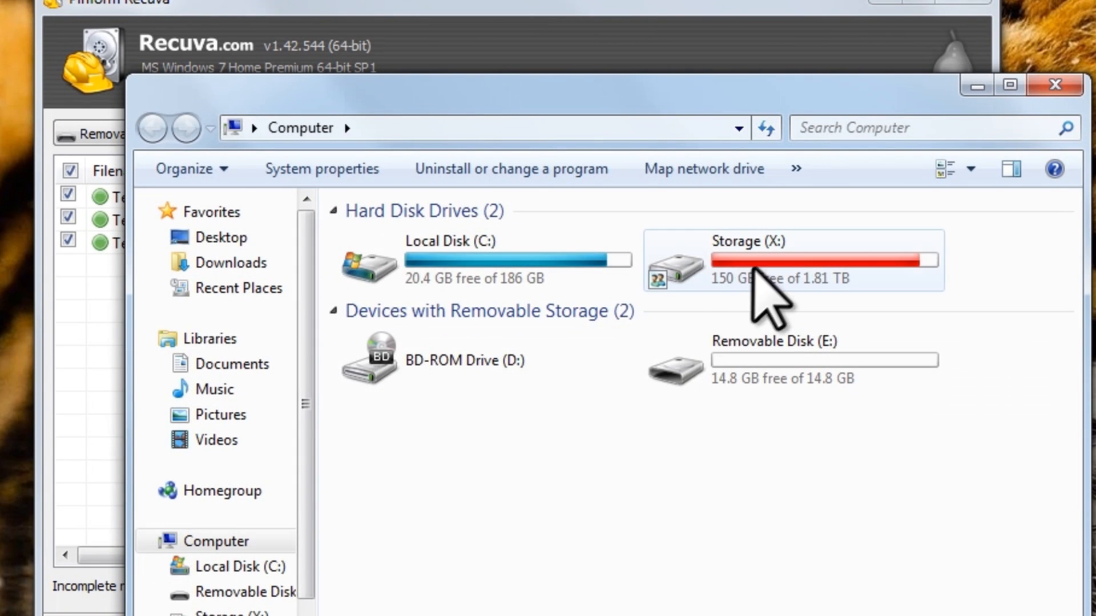
- Browse to X:\Test in Explorer to verify the three recovered text files
double_click(792, 259)
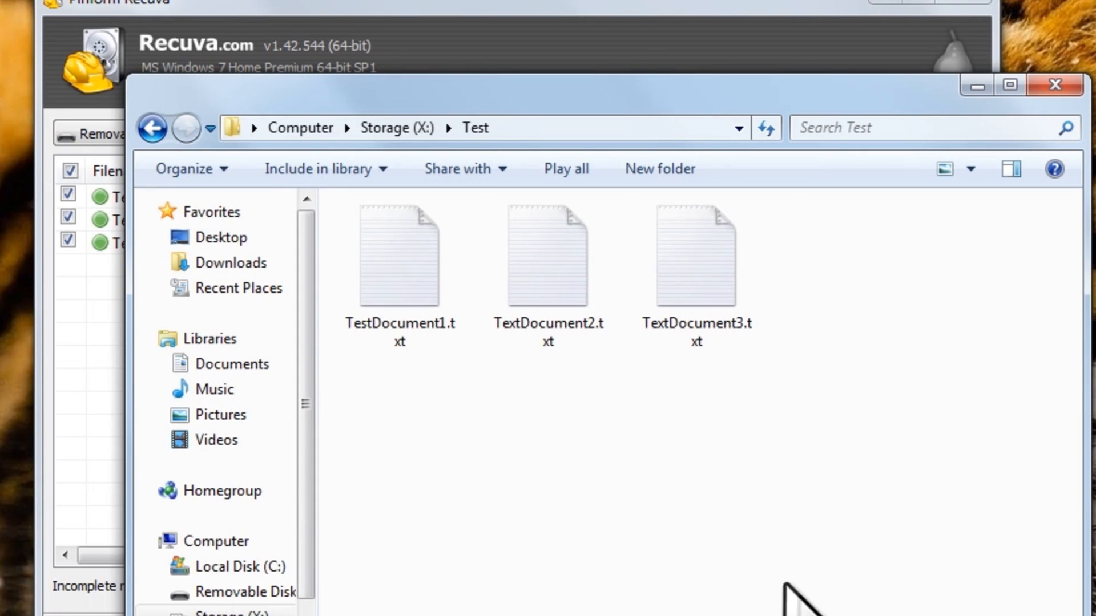
double_click(399, 255)
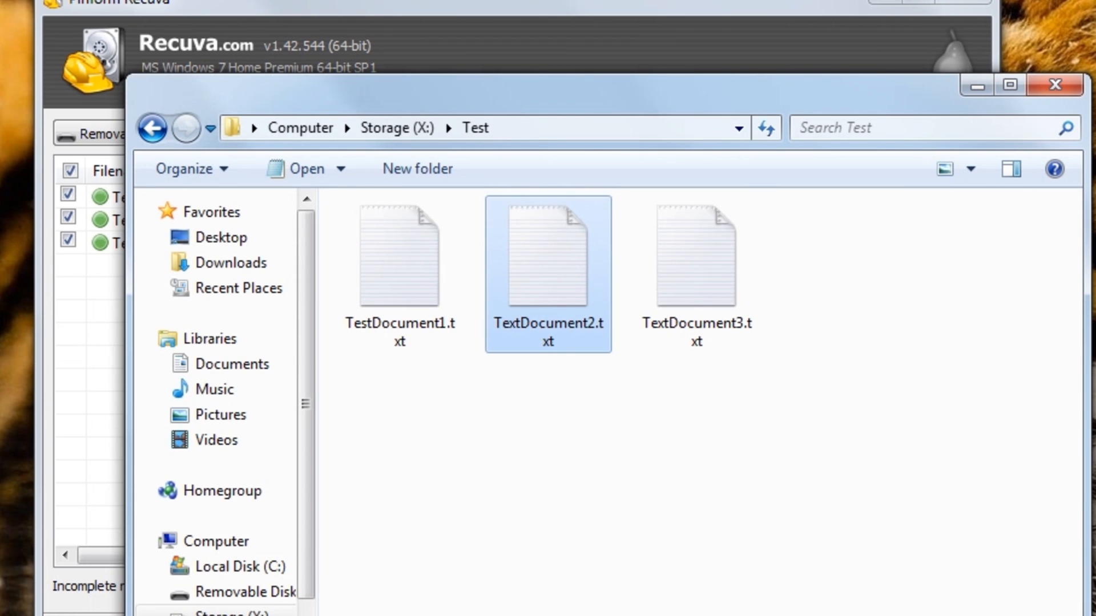
mouse_move(970, 129)
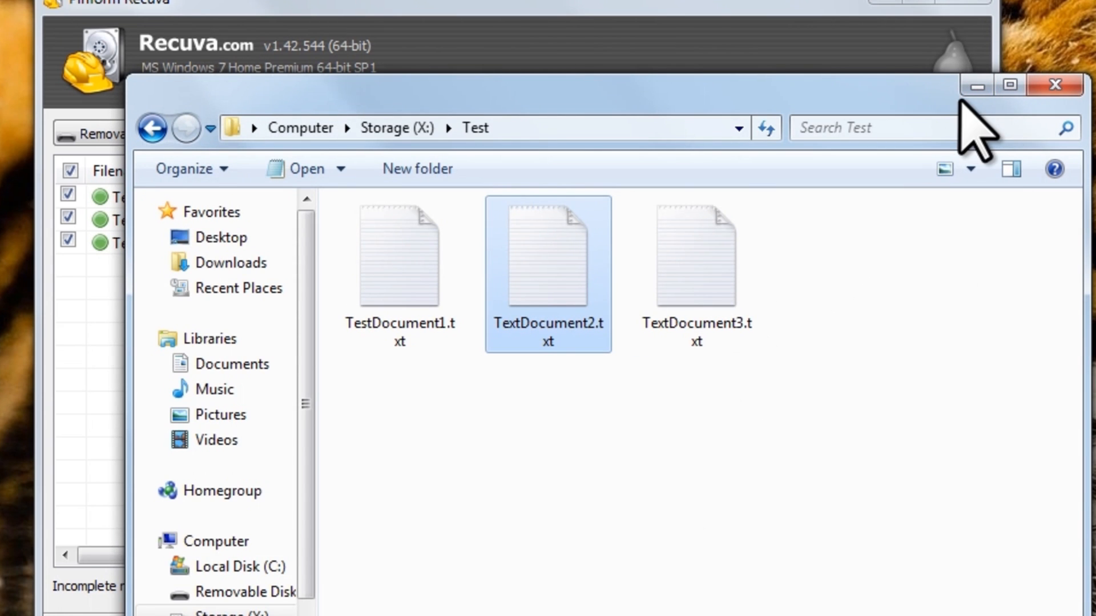